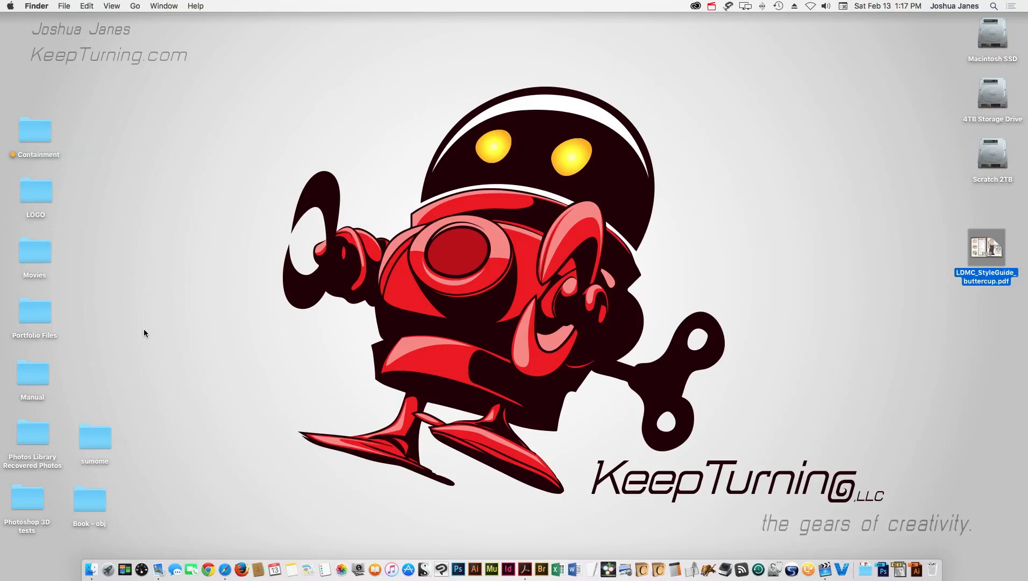
mouse_move(813, 464)
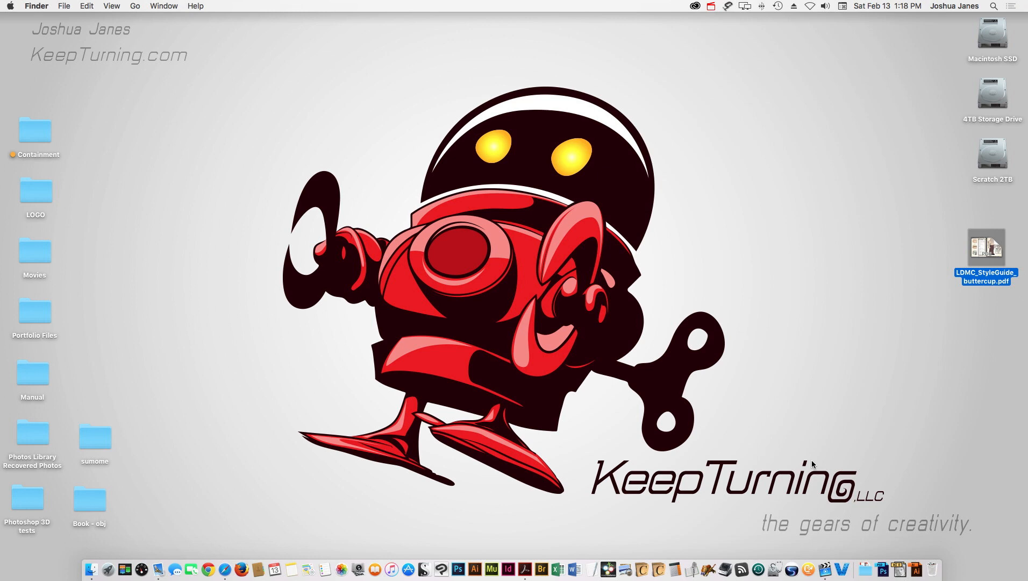
mouse_move(523, 568)
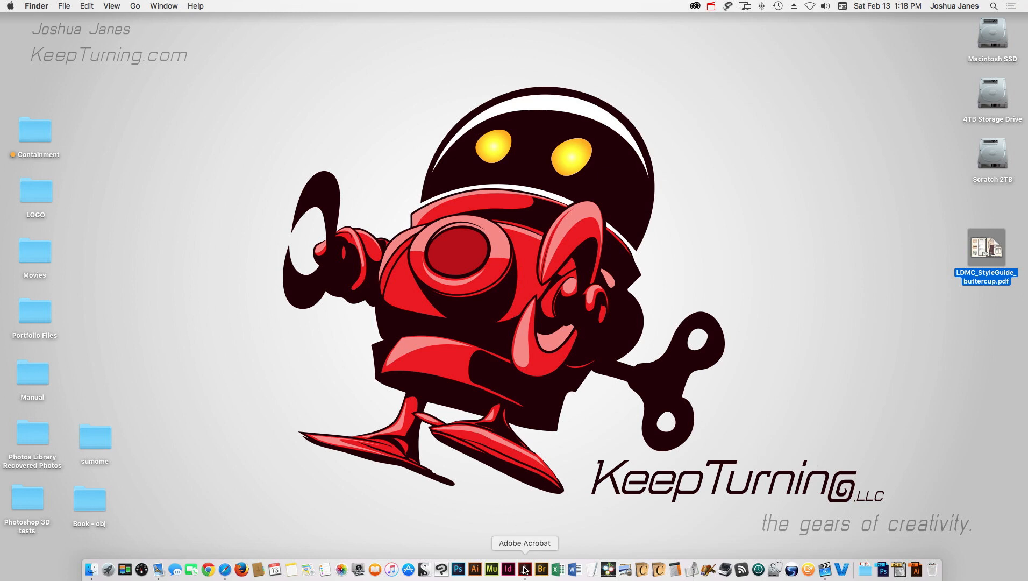
Start Acrobat and switch from Home to the Send & Track tool via the Tools list.
click(524, 569)
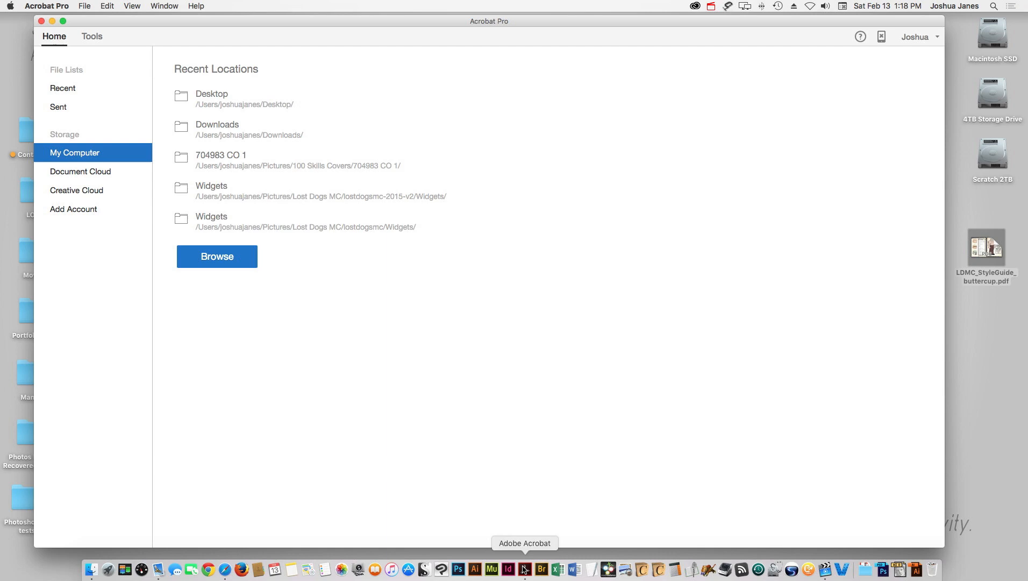
click(92, 36)
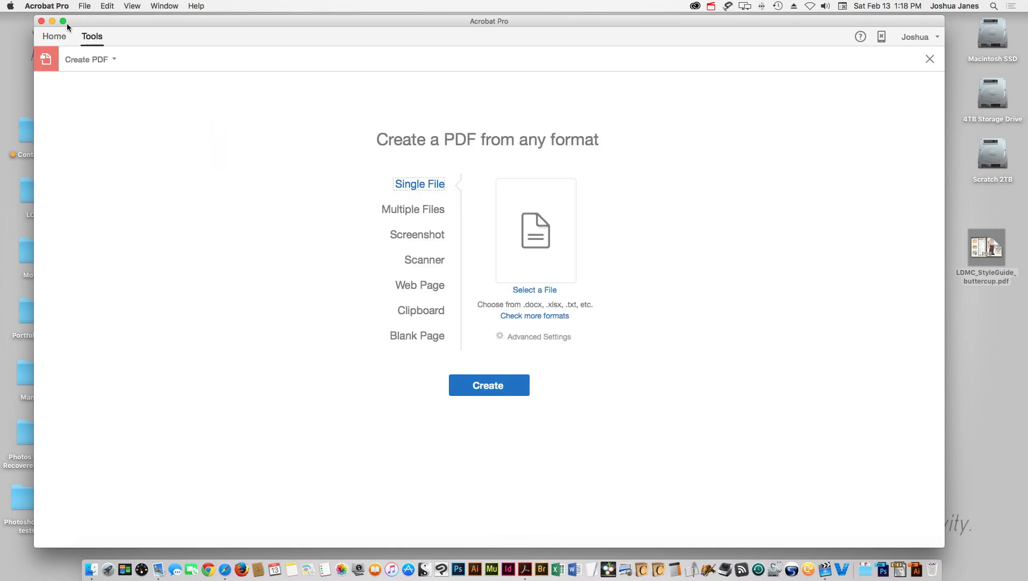
click(86, 60)
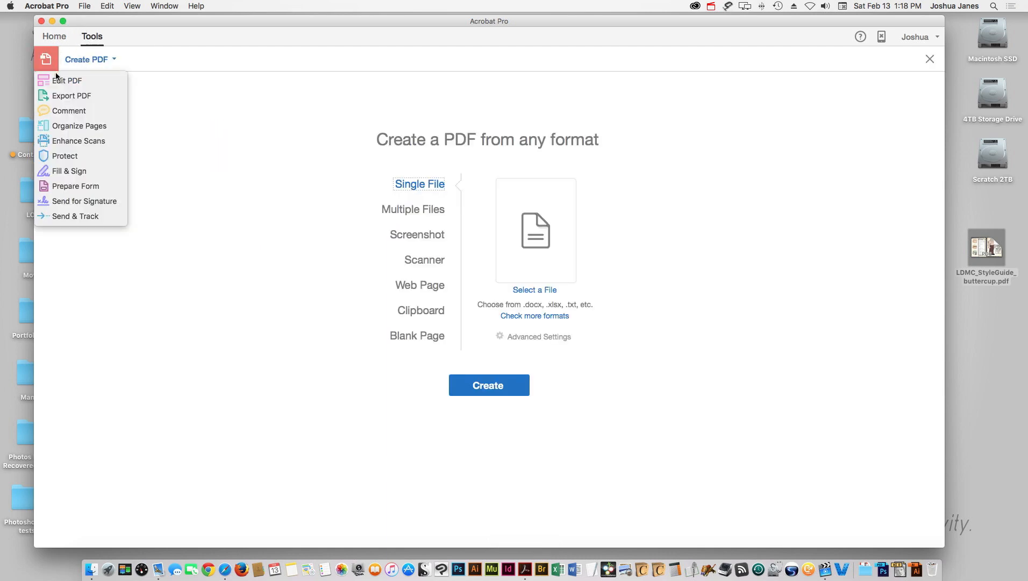
mouse_move(65, 157)
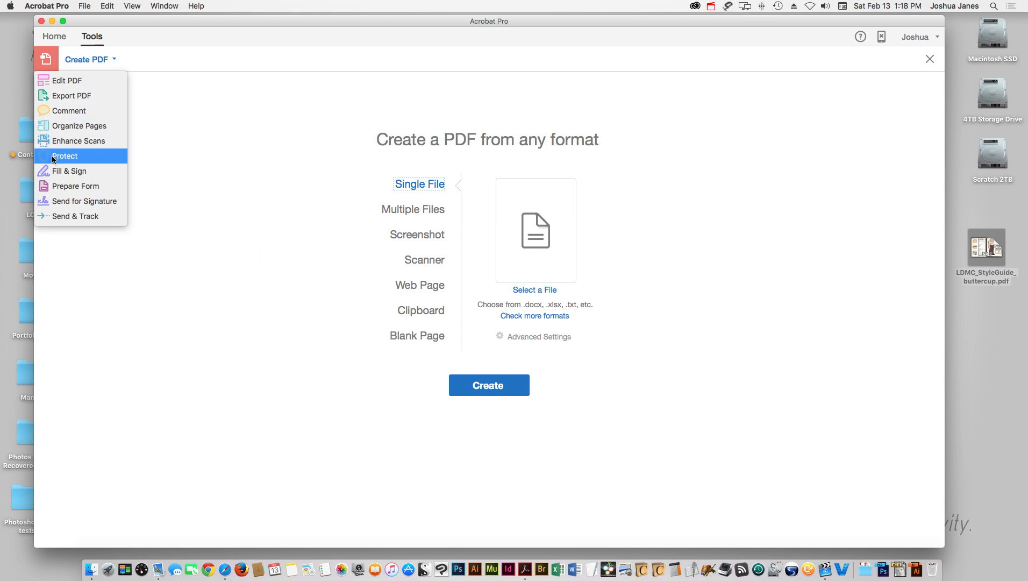
mouse_move(75, 216)
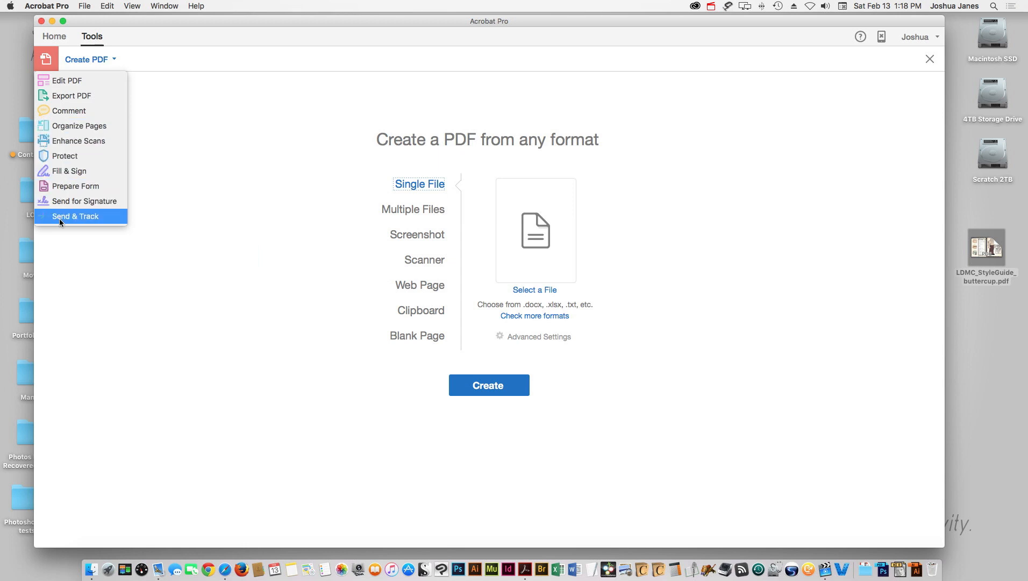
click(76, 216)
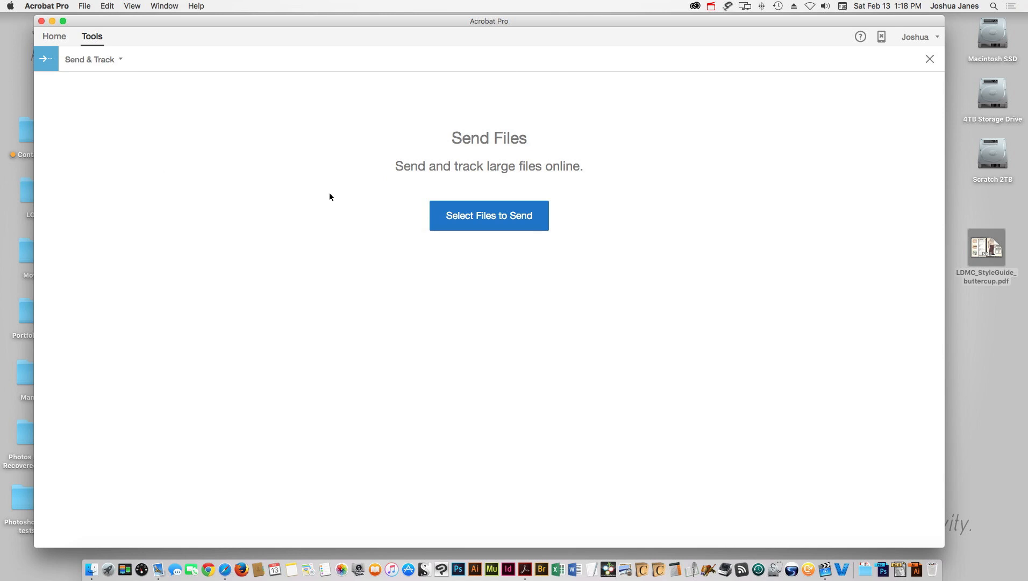
Choose LDMC_StyleGuide_buttercup.pdf on the Desktop as the file to send.
click(488, 217)
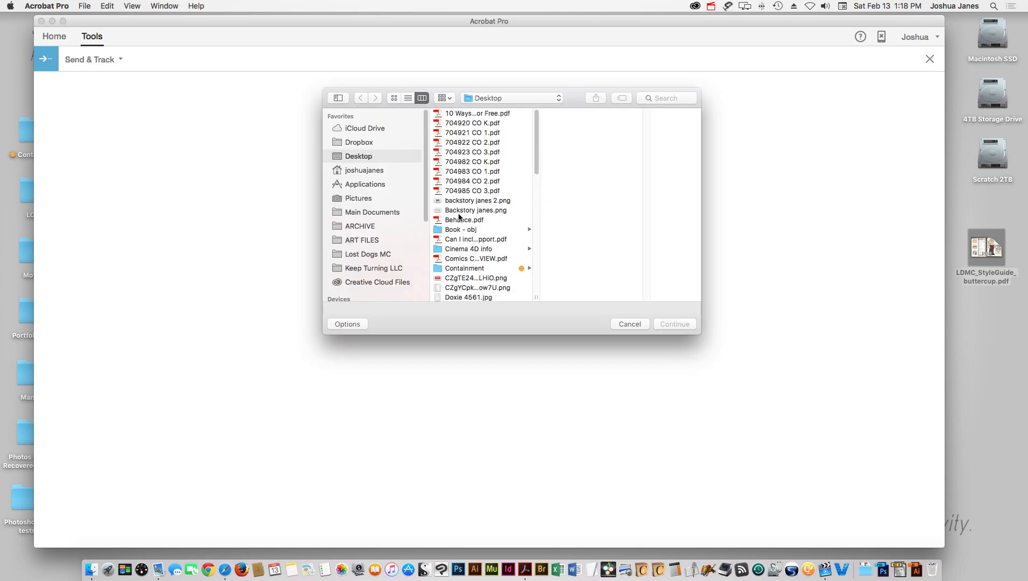
scroll(down, 3)
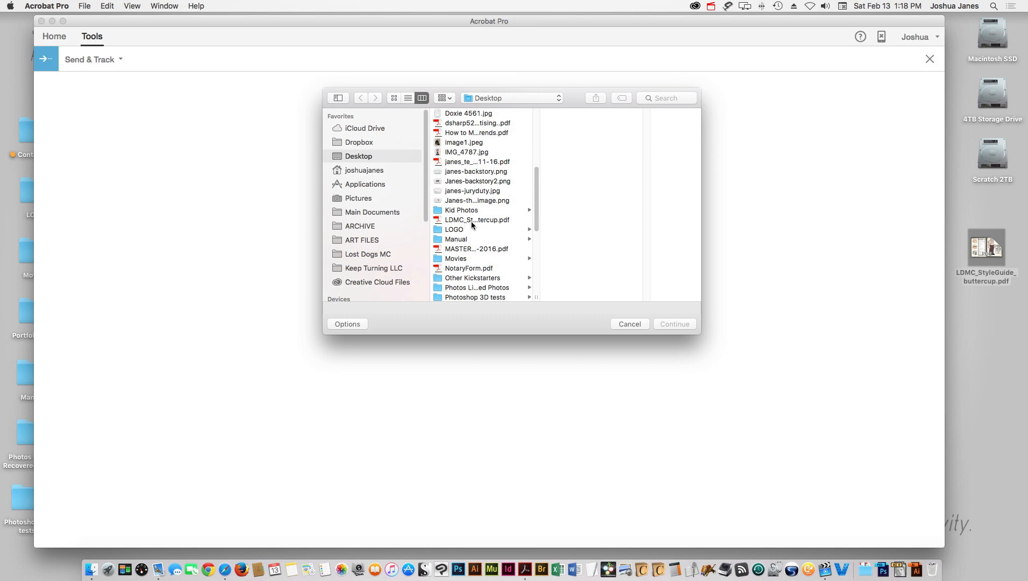
click(476, 220)
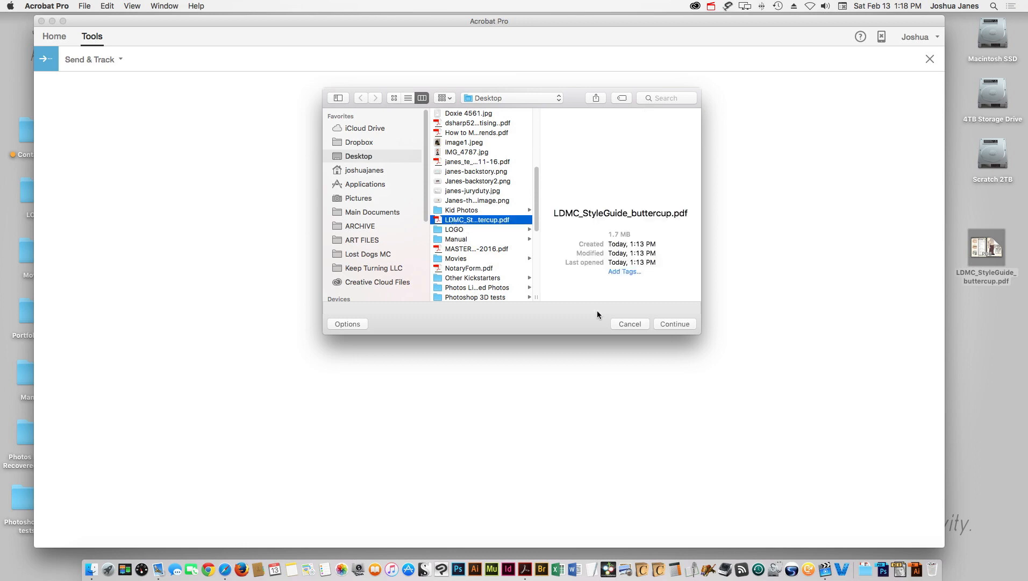
Confirm the file, keep Create Anonymous Link selected, and create the link to start the upload.
click(674, 322)
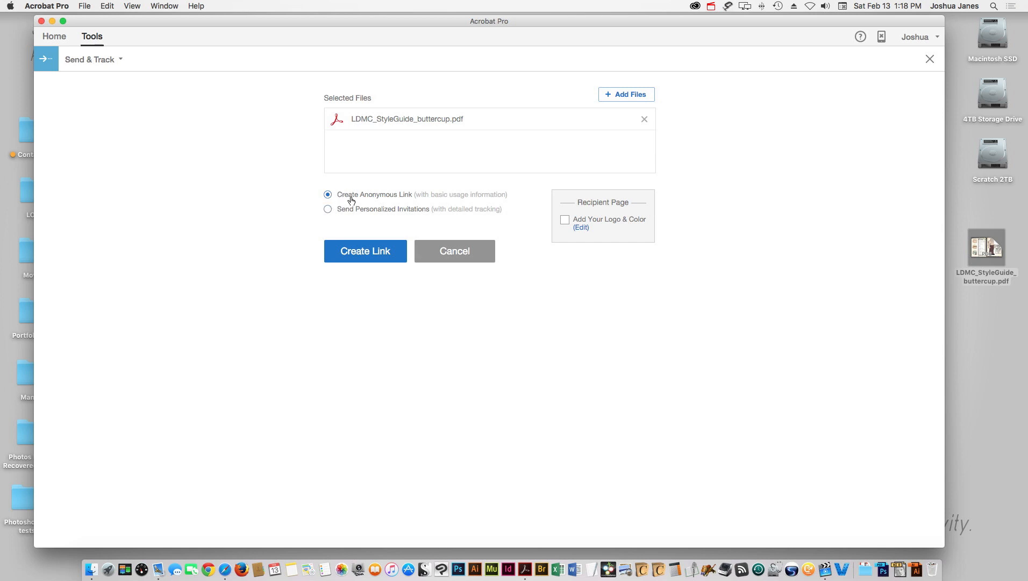
mouse_move(342, 198)
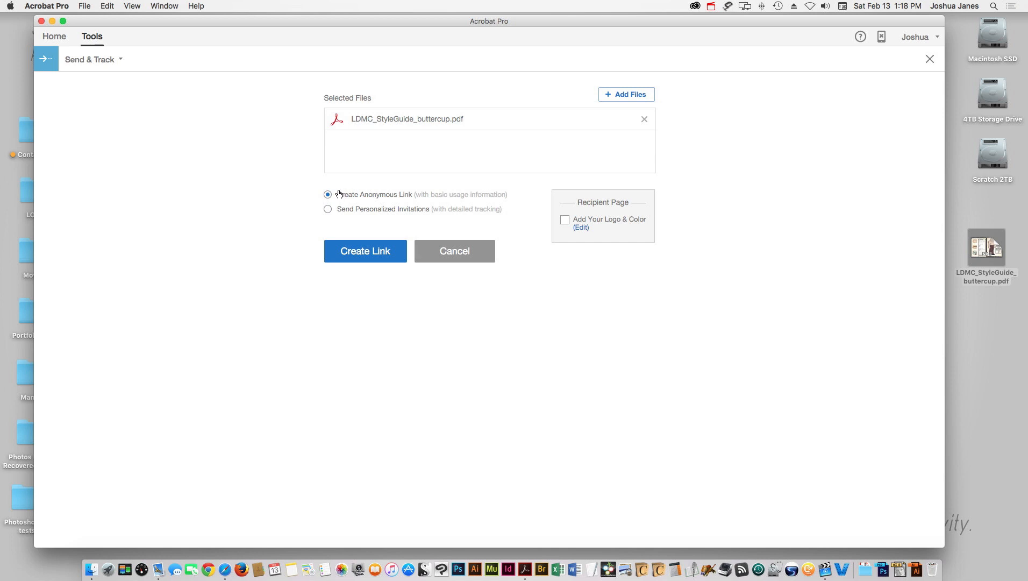
mouse_move(328, 209)
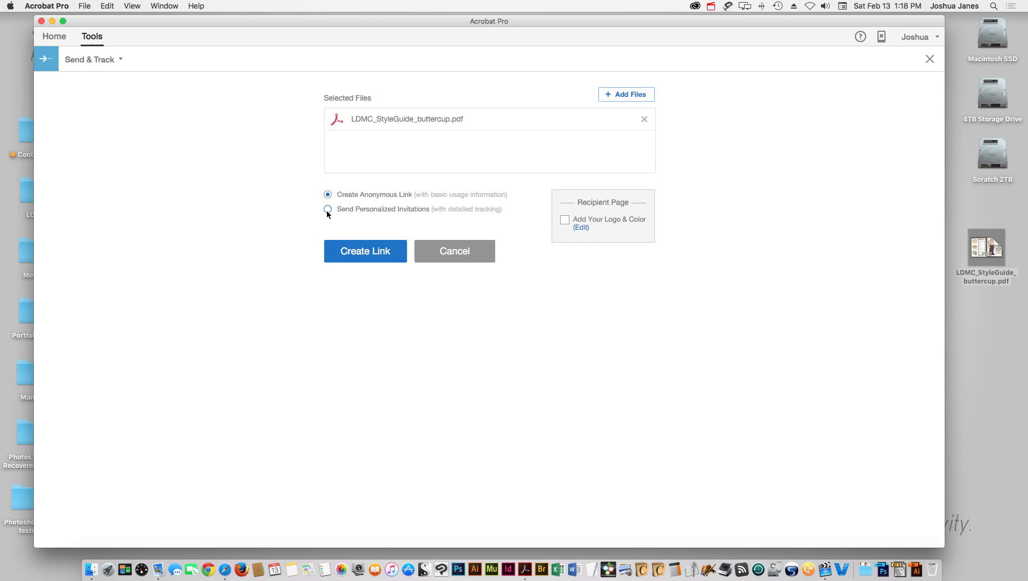
click(328, 209)
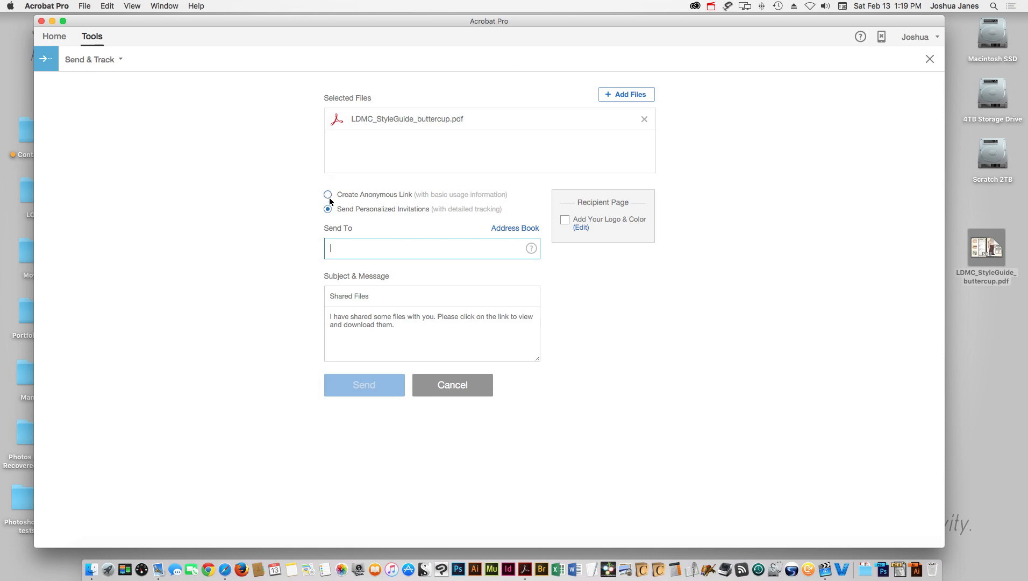
click(328, 194)
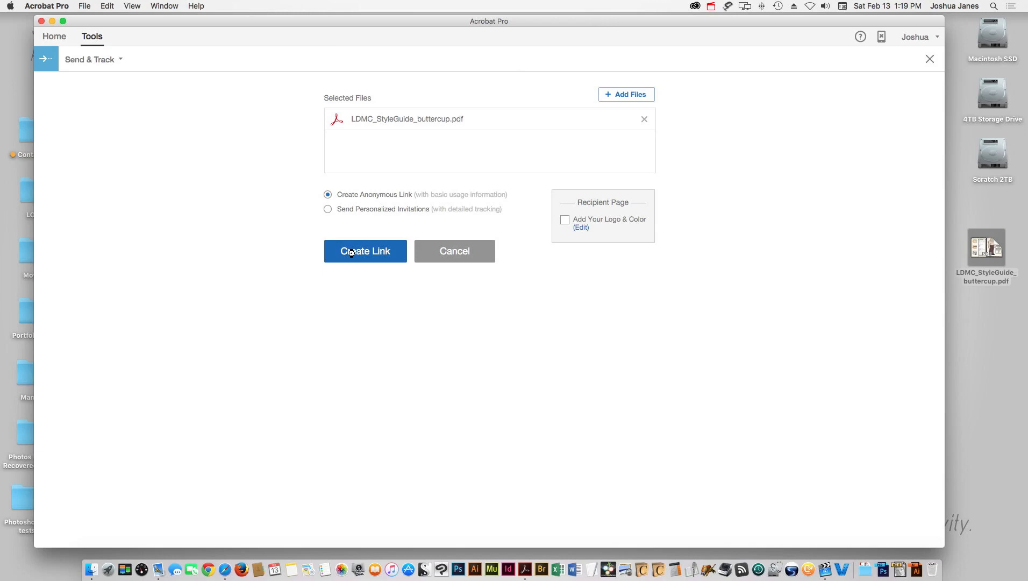
click(365, 251)
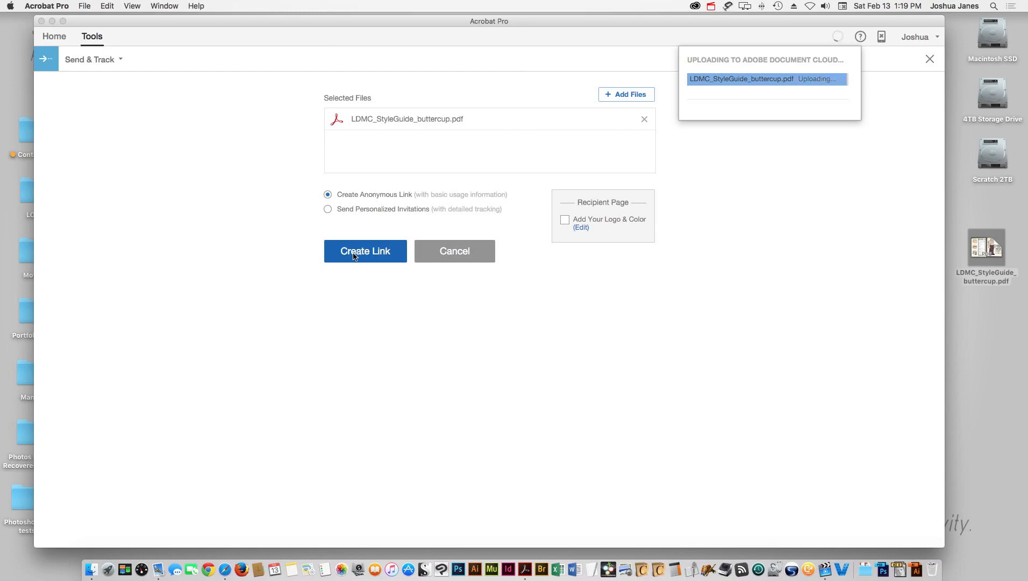
Copy the generated anonymous link and close the Files Shared confirmation.
click(366, 251)
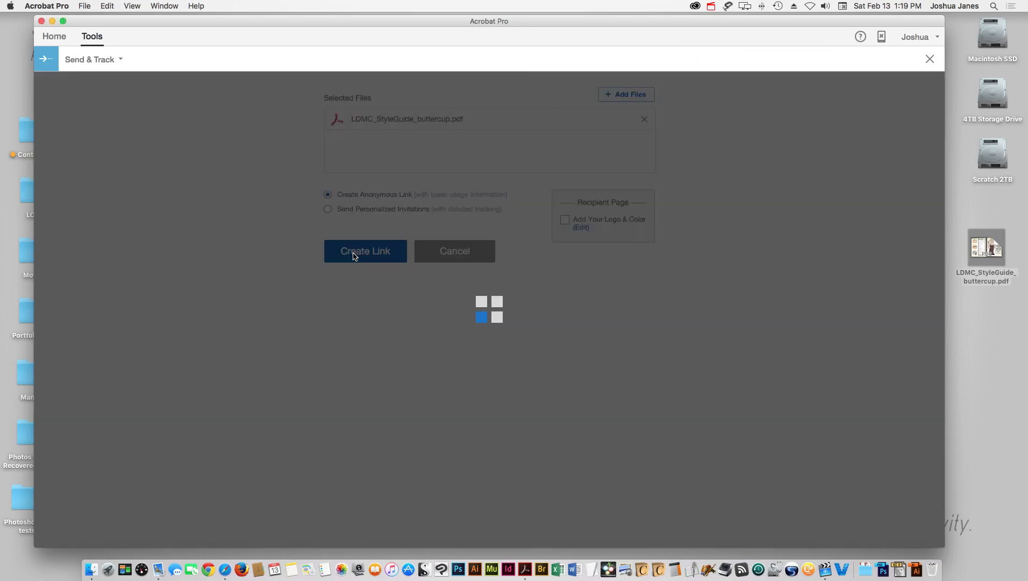
click(365, 250)
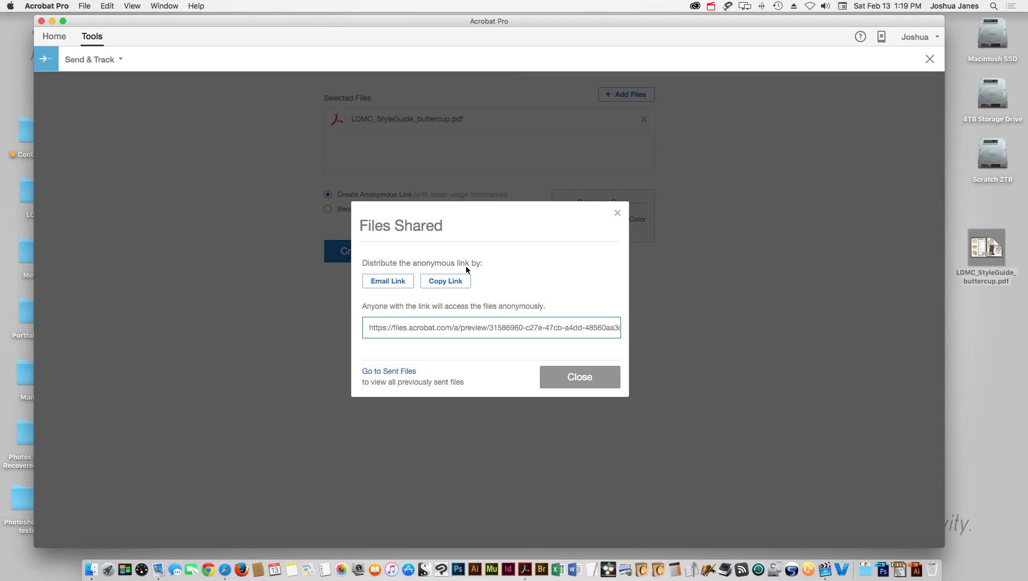
click(445, 281)
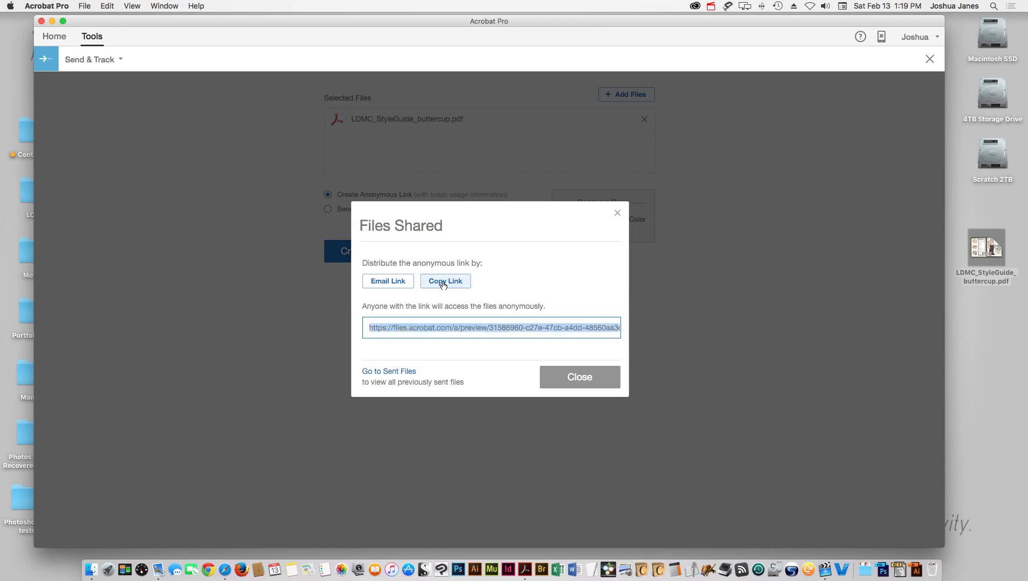
click(578, 376)
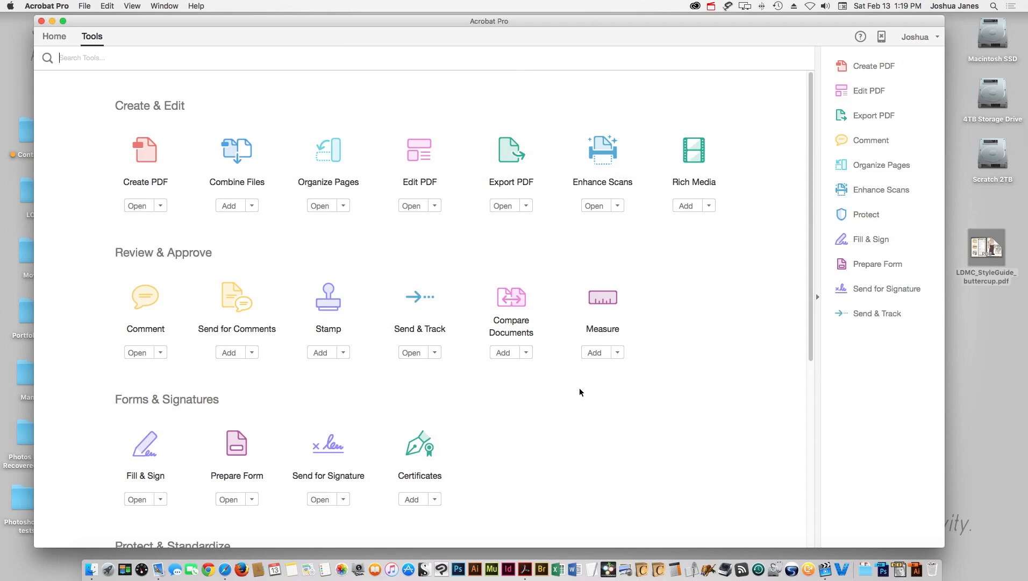
mouse_move(62, 81)
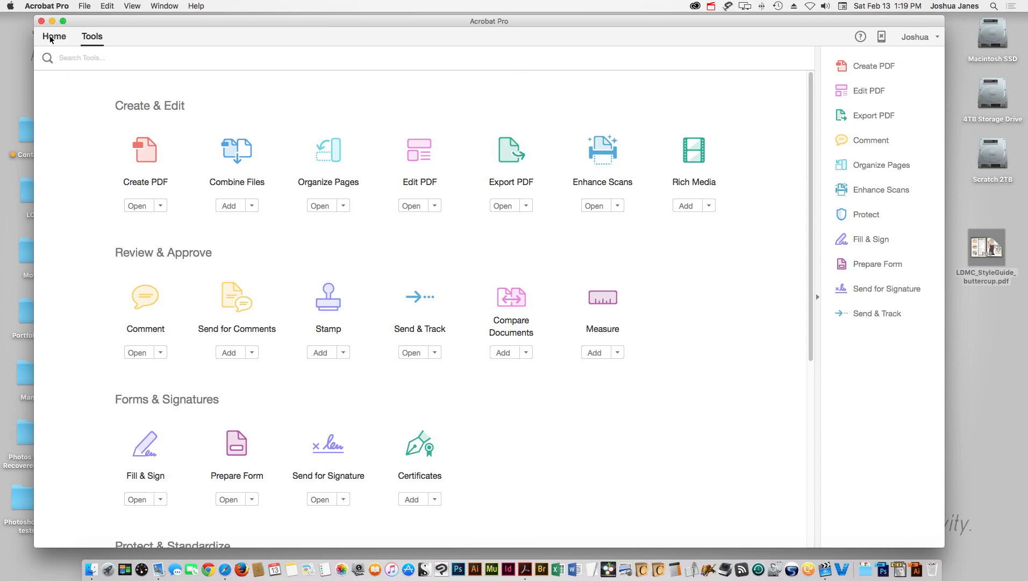
In Home's Document Cloud, open 'Uploaded to Send & Track' and select LDMC_StyleGuide_buttercup.pdf (1.6 MB).
click(53, 36)
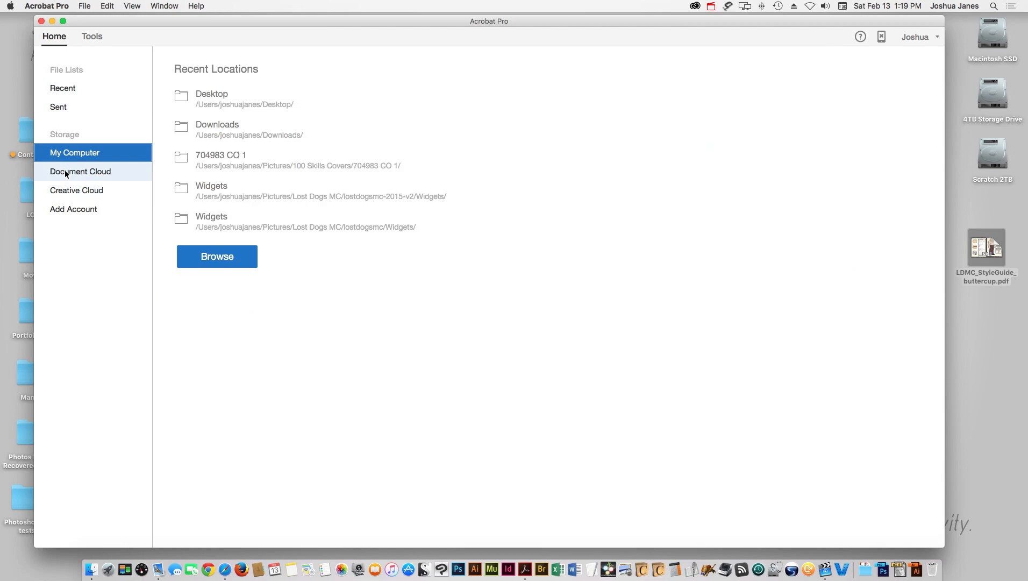
click(80, 171)
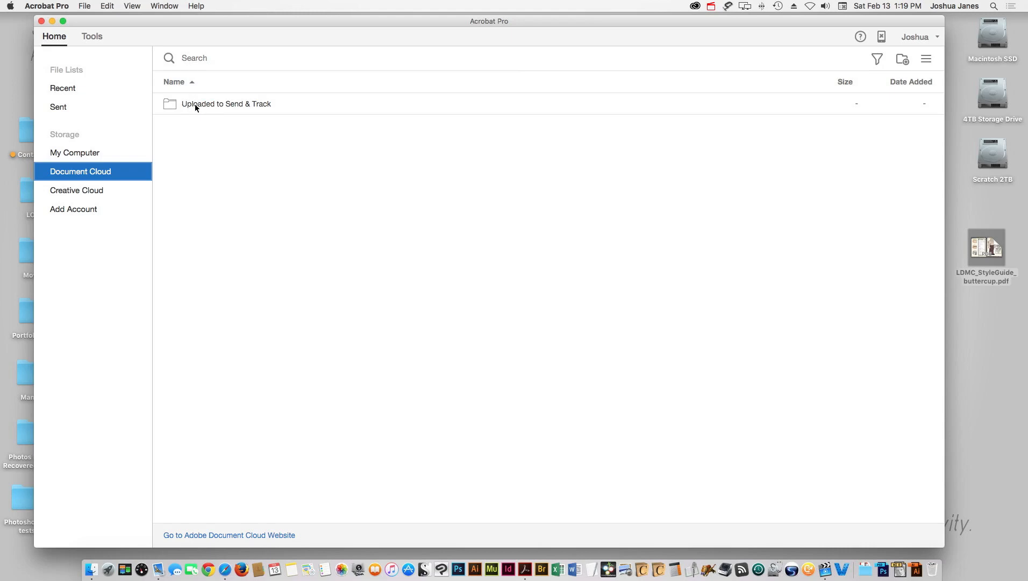
double_click(226, 103)
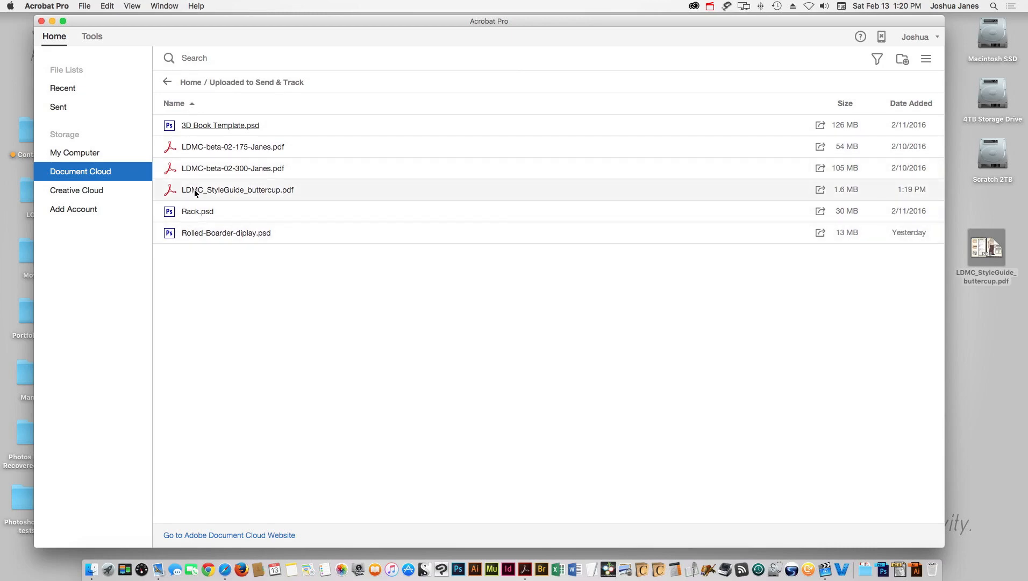
mouse_move(820, 189)
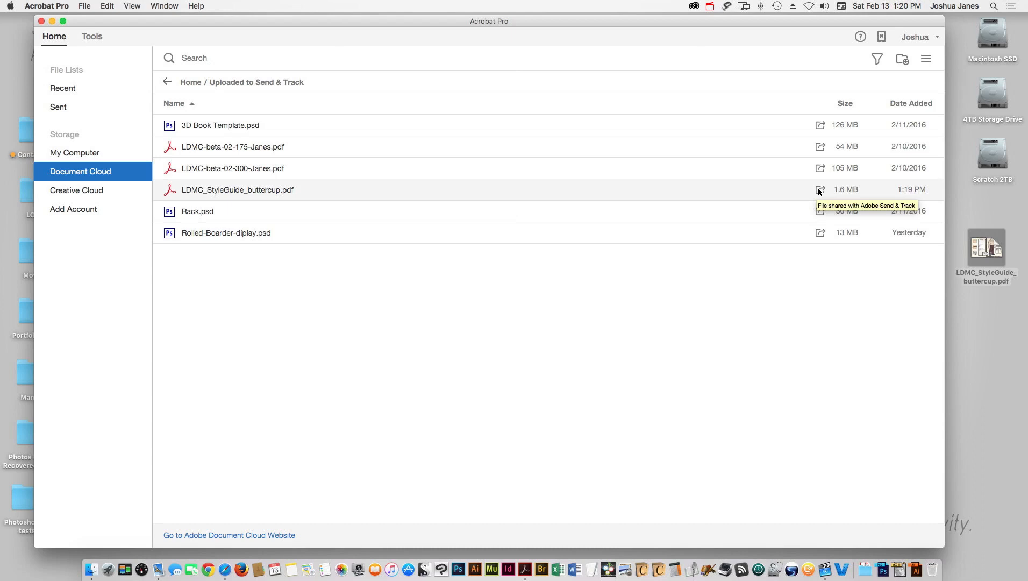
click(238, 189)
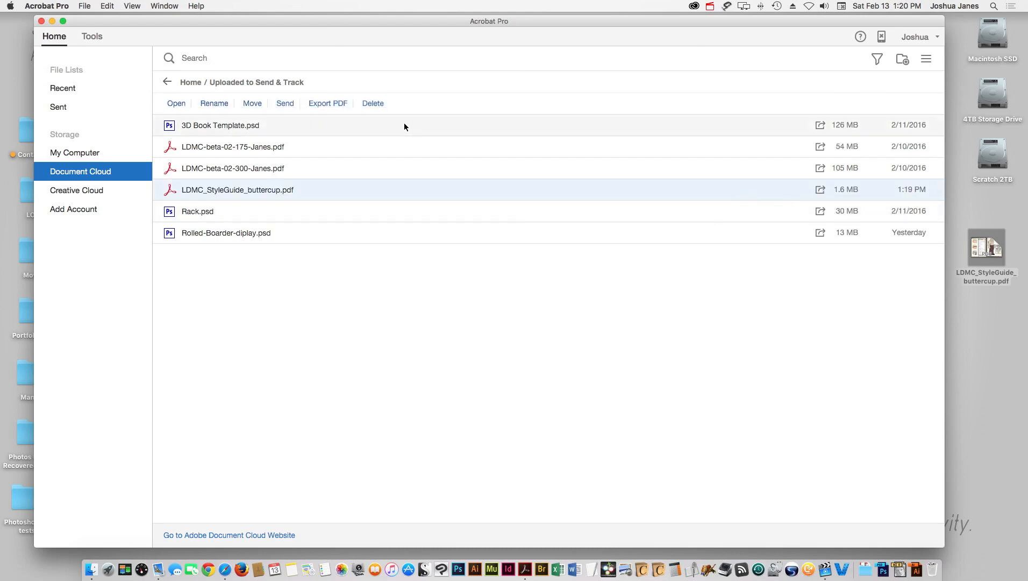
mouse_move(520, 267)
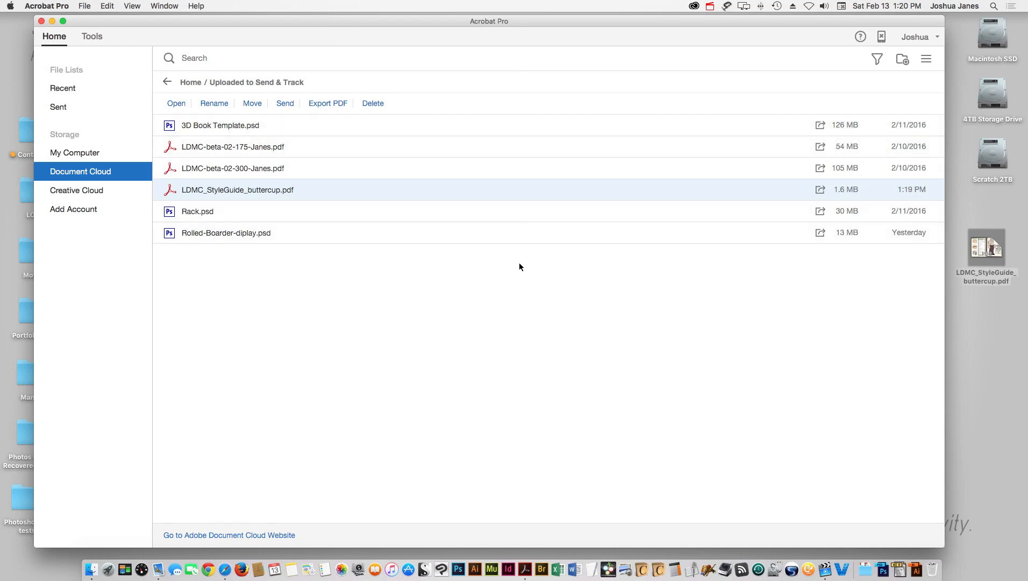
mouse_move(519, 274)
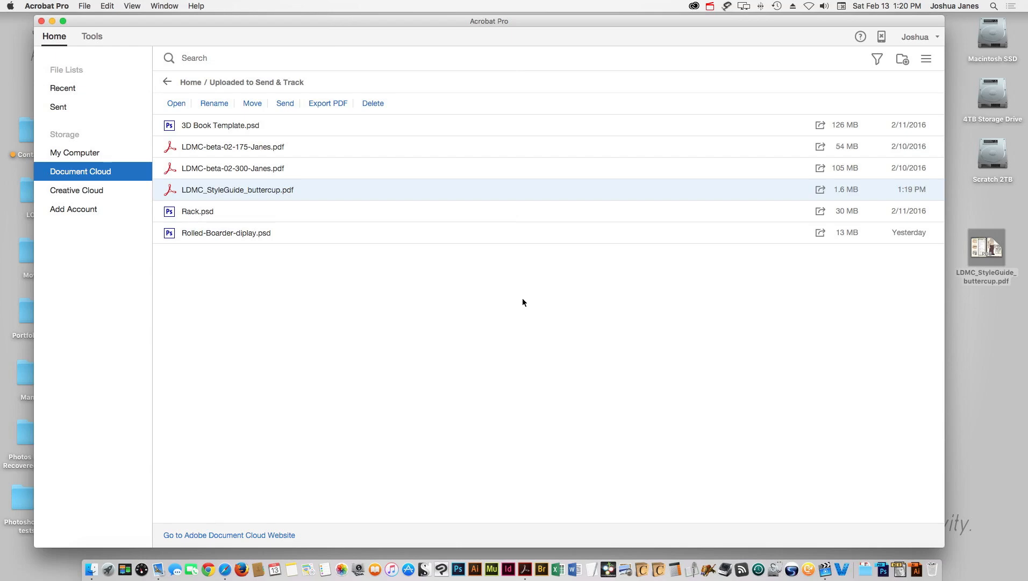
mouse_move(525, 307)
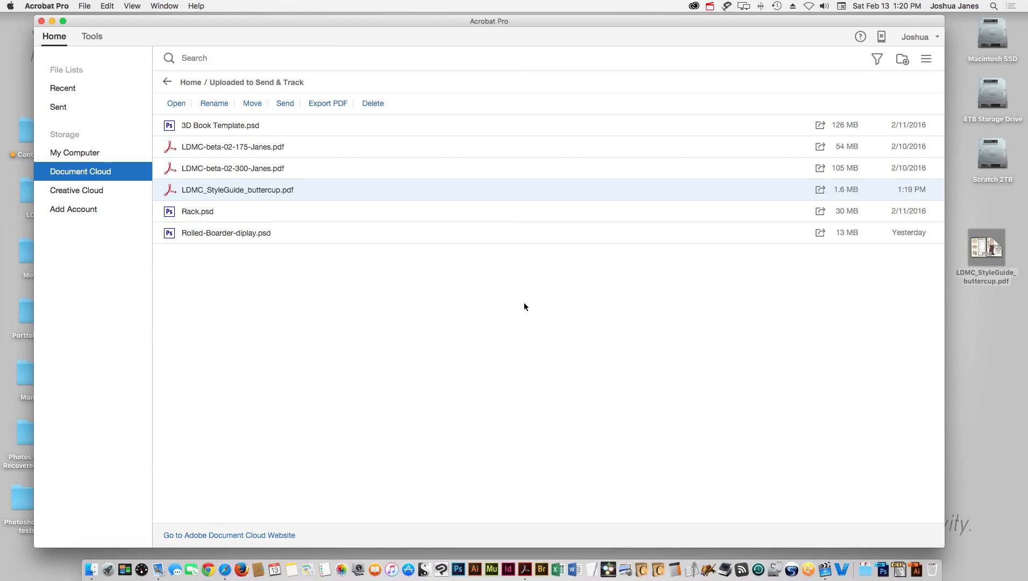
mouse_move(521, 315)
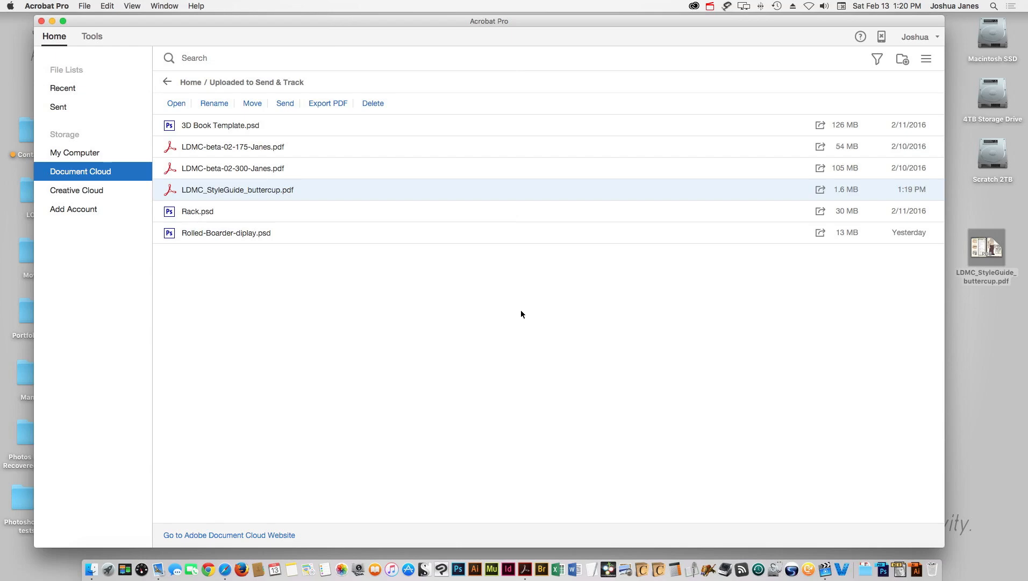
mouse_move(513, 303)
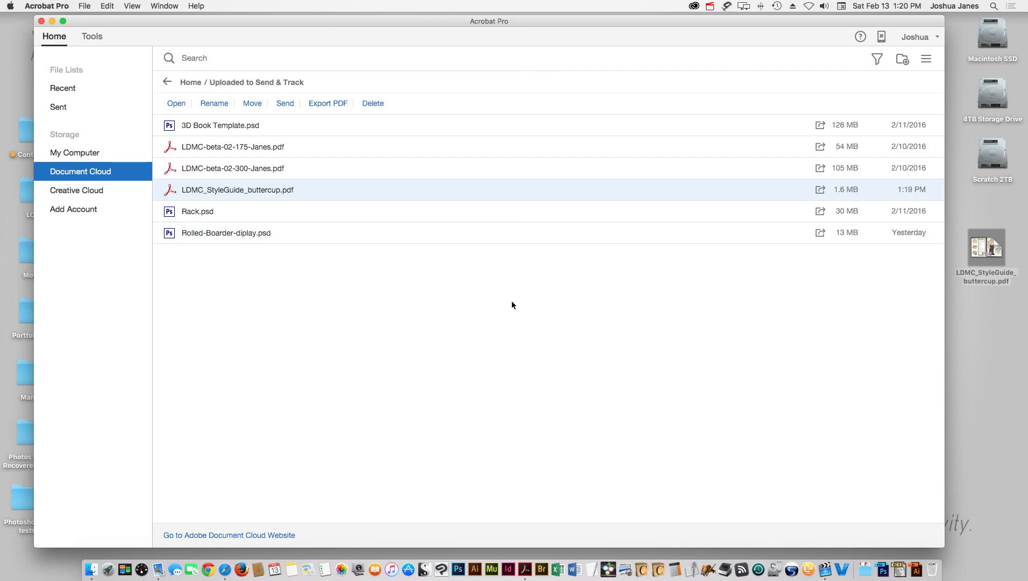
mouse_move(510, 303)
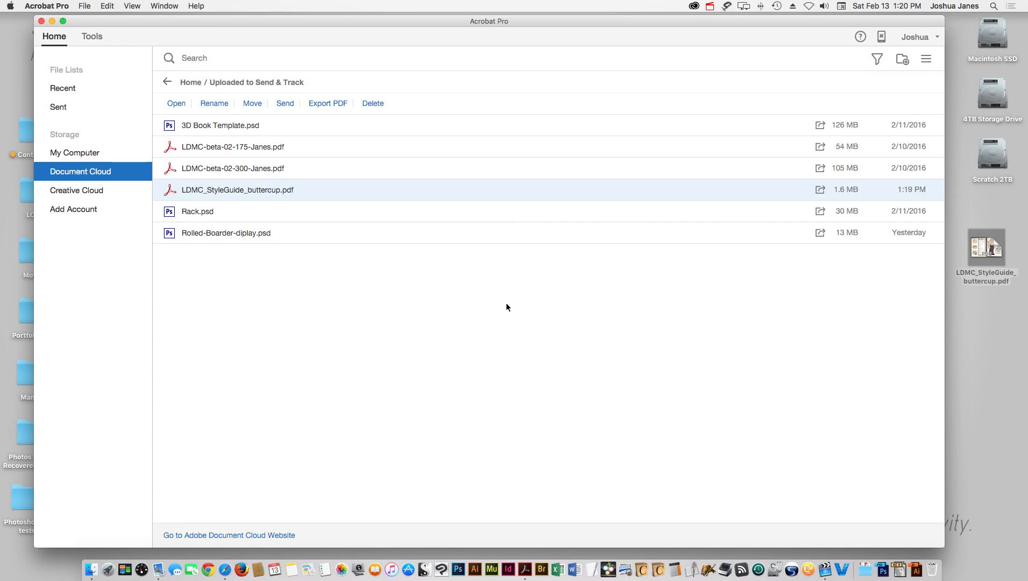
mouse_move(505, 304)
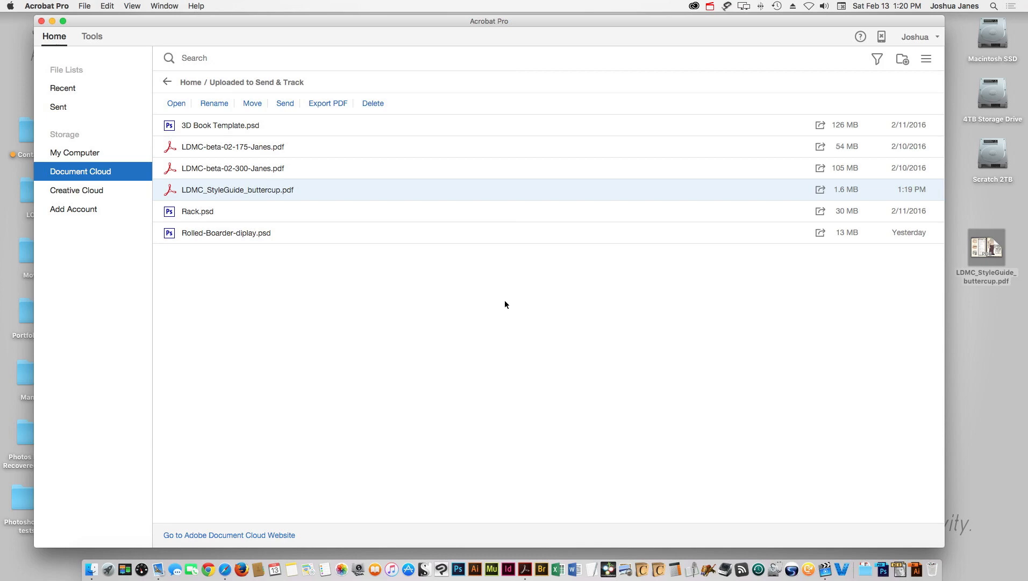
mouse_move(506, 304)
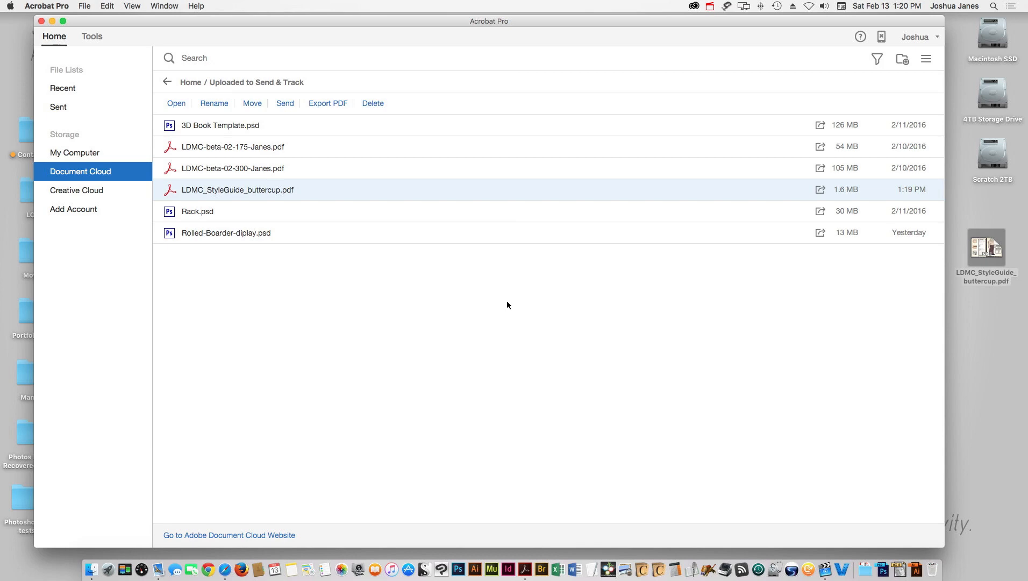
mouse_move(503, 296)
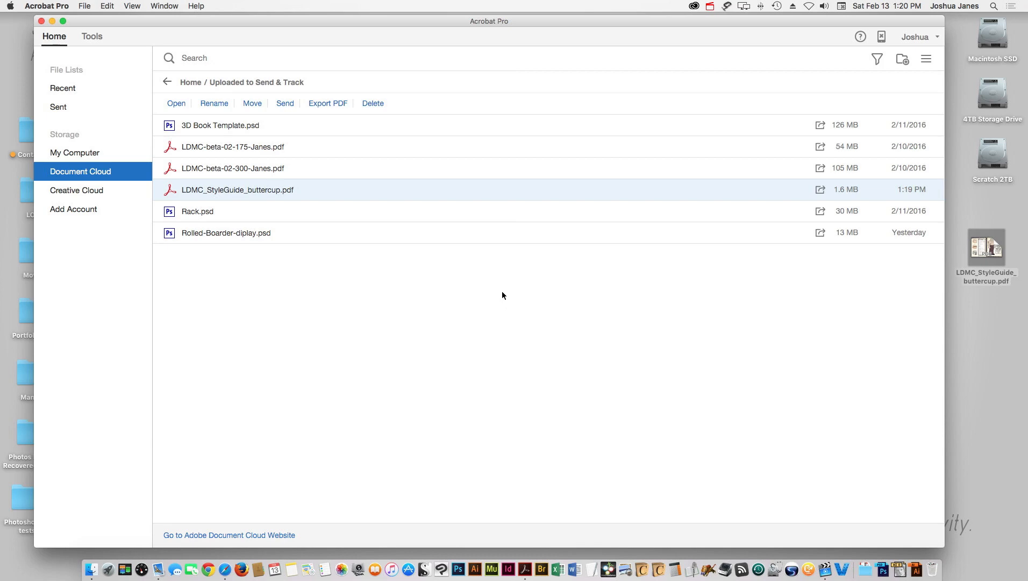
mouse_move(492, 291)
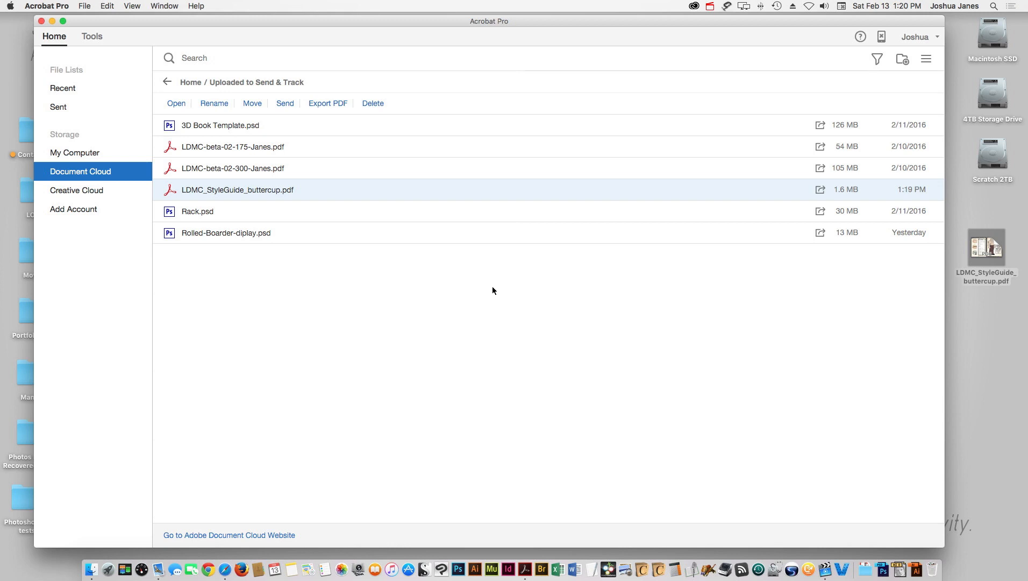
mouse_move(497, 292)
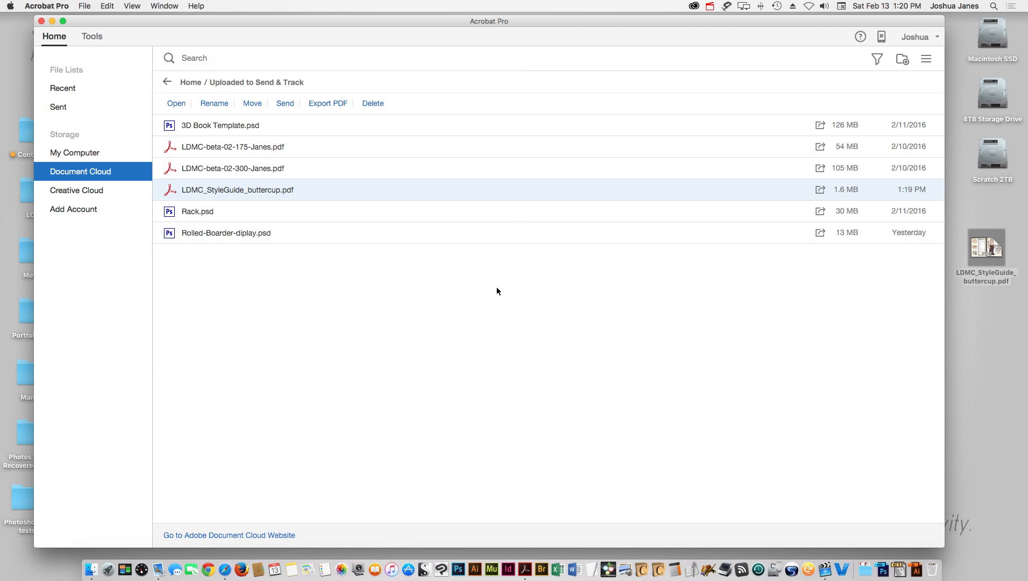
mouse_move(494, 322)
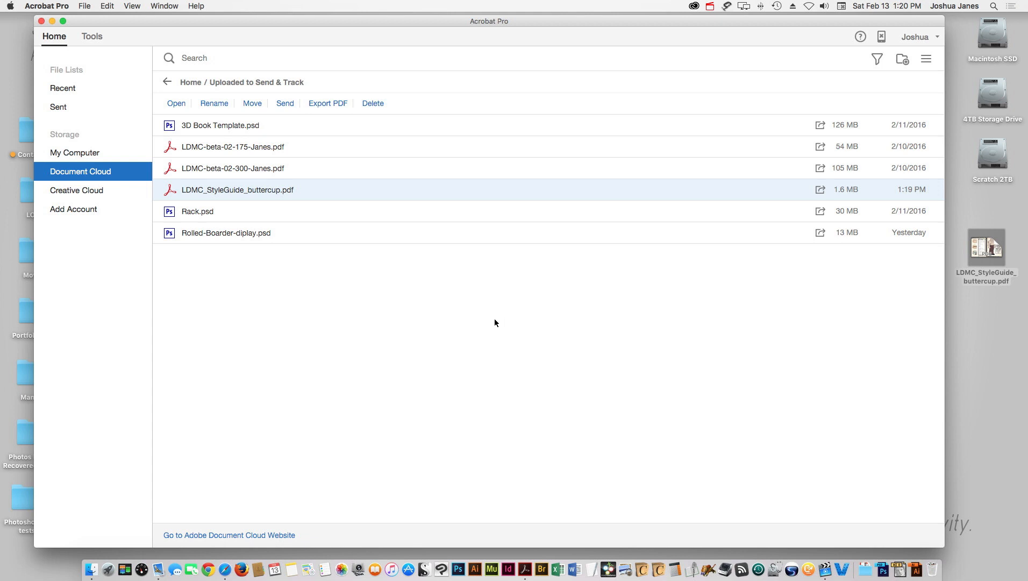
mouse_move(557, 358)
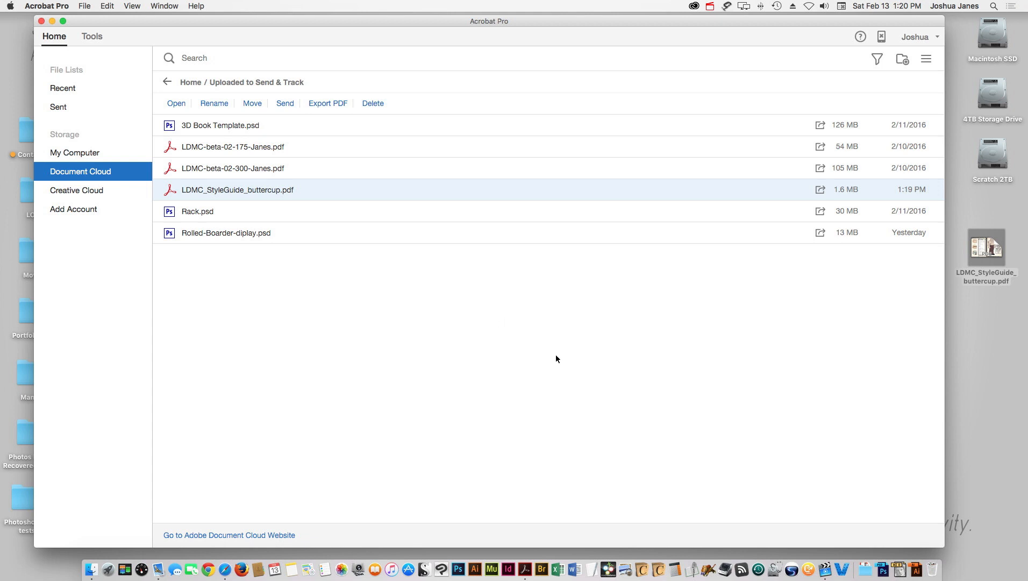
mouse_move(322, 338)
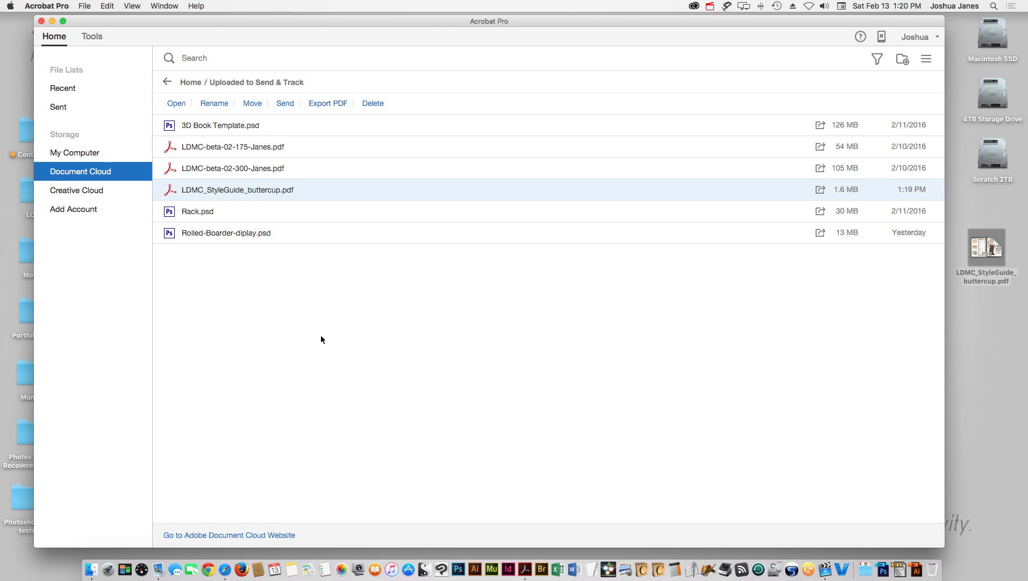
mouse_move(319, 336)
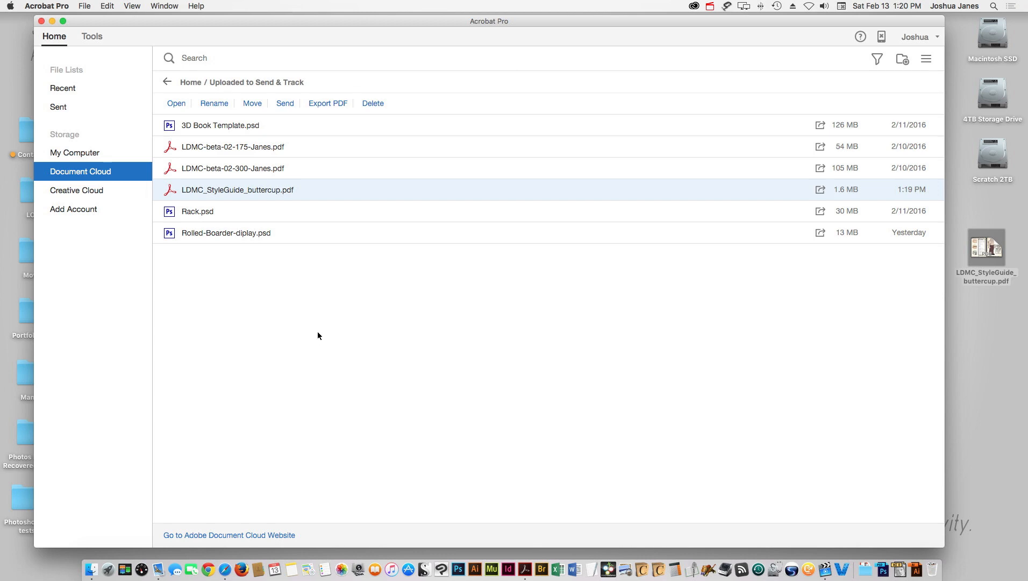
mouse_move(316, 336)
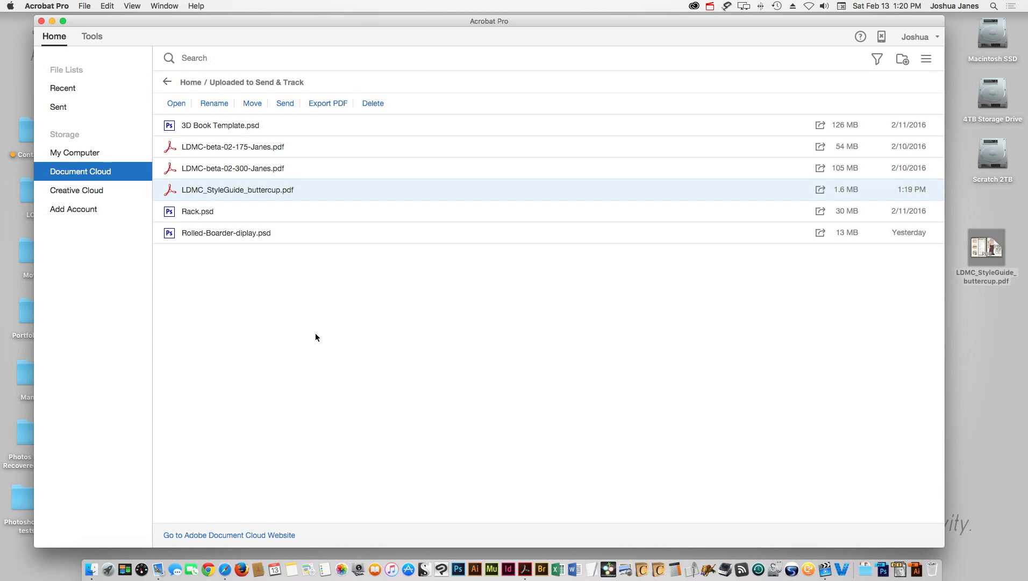
mouse_move(321, 335)
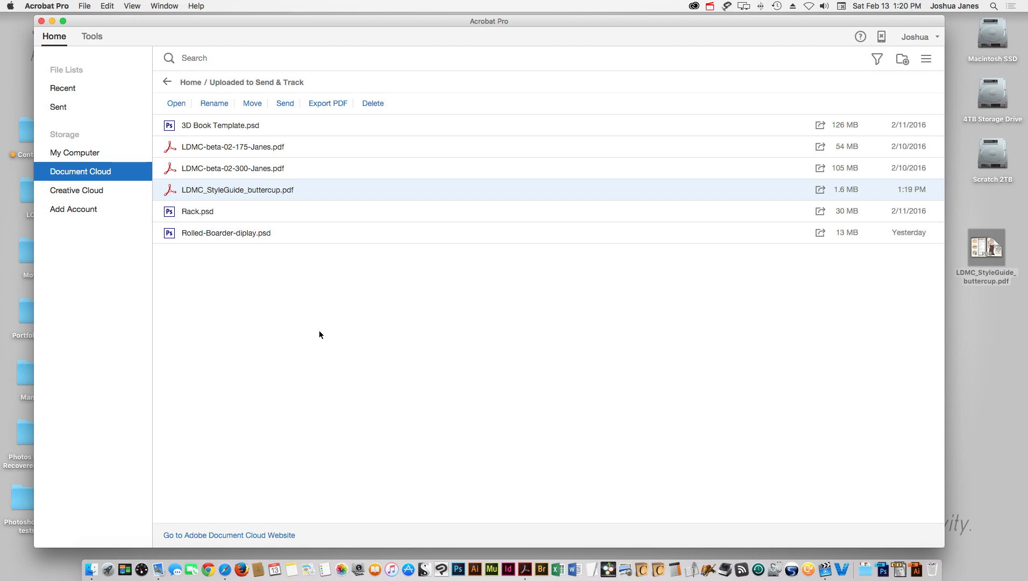
mouse_move(414, 361)
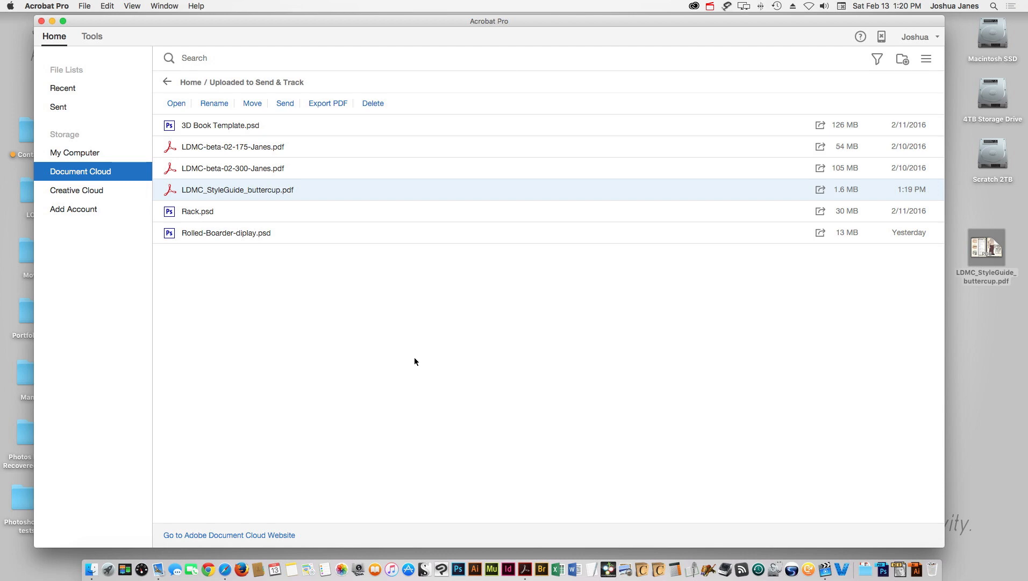